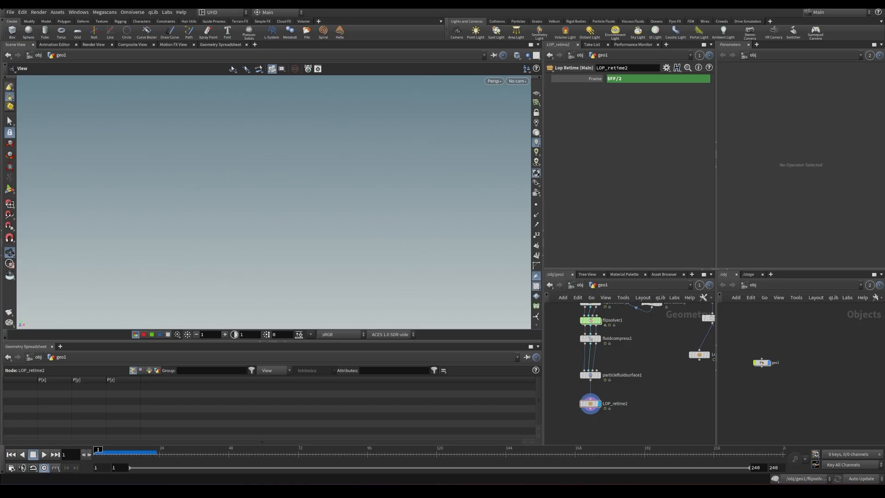
Add a File Cache after the FLIP solver, base name flip, and save the sim to disk.
{"action": "left_click", "coordinate": [590, 329]}
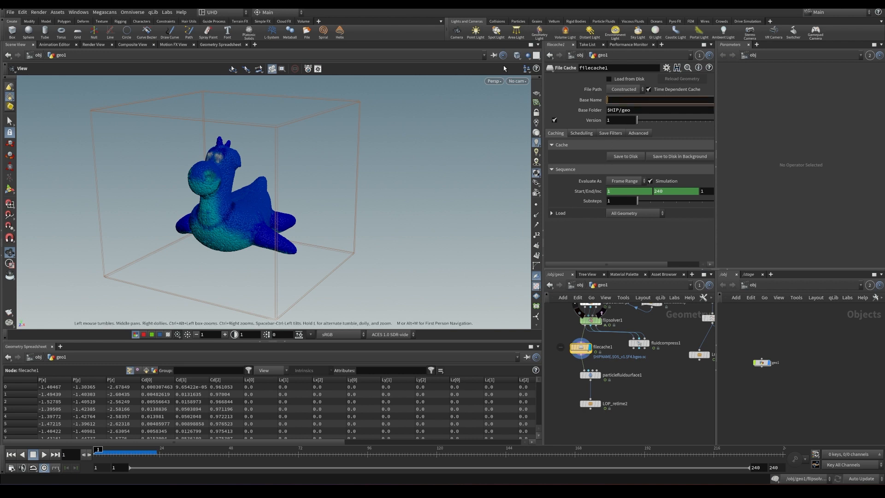
{"action": "type", "text": "flip"}
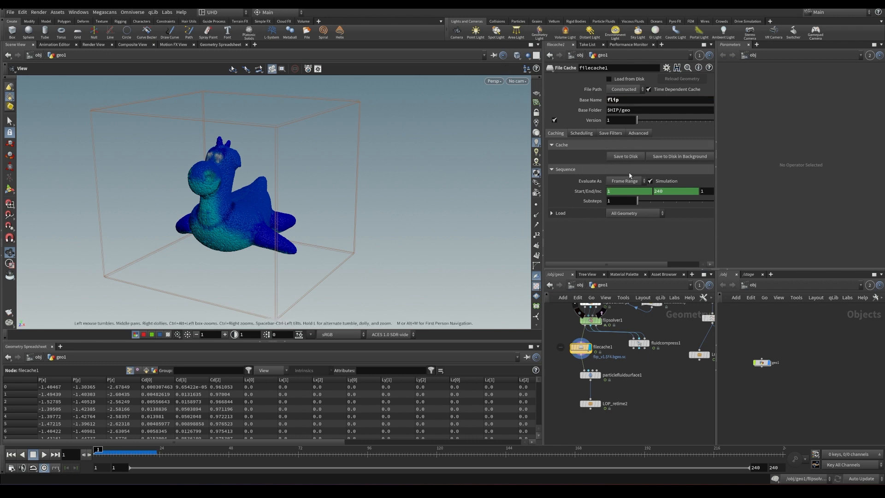
{"action": "left_click", "coordinate": [624, 156]}
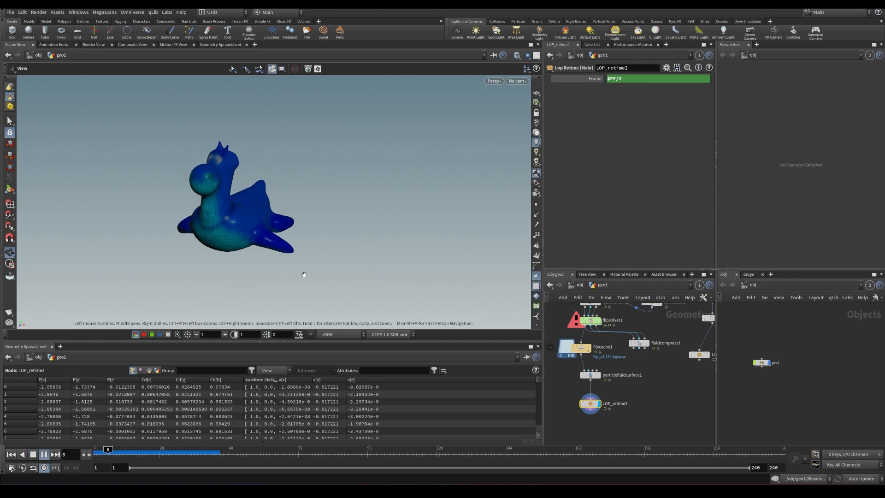
Set the LOP_retime2 Frame expression to $FF/5 and load the cache from disk.
{"action": "left_click", "coordinate": [43, 454]}
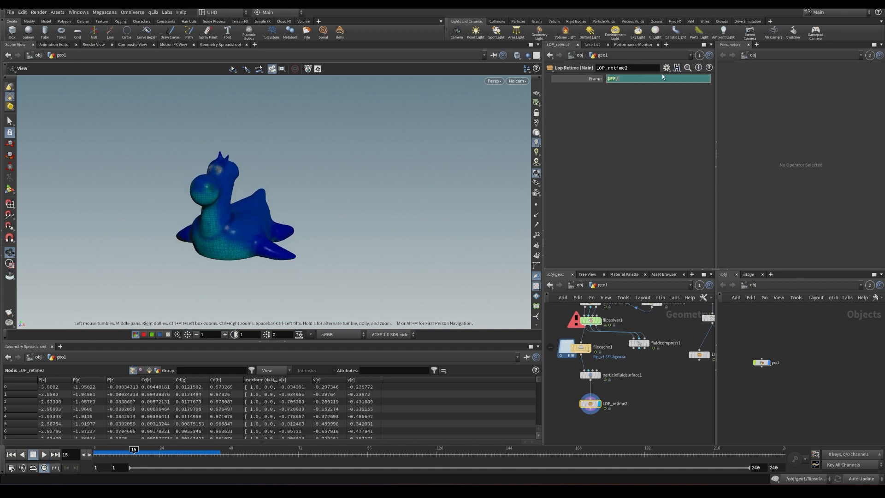
{"action": "type", "text": "5"}
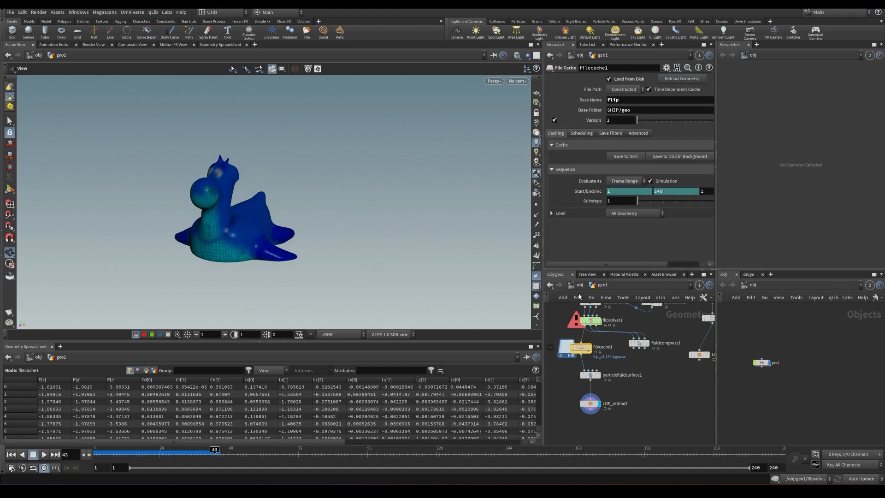
{"action": "mouse_move", "coordinate": [441, 283]}
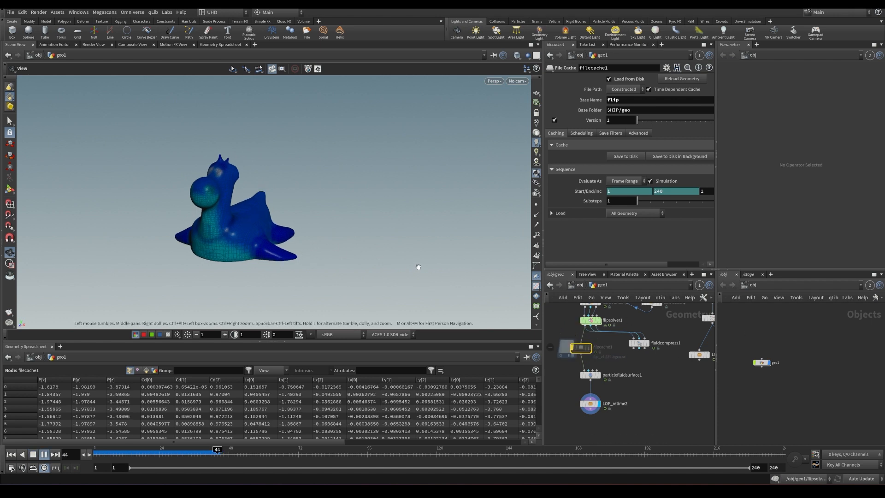
{"action": "left_click", "coordinate": [33, 453]}
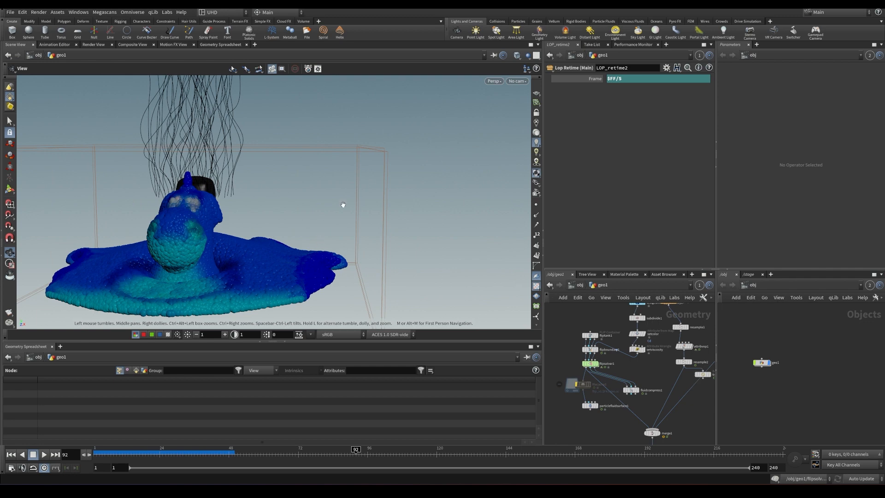
{"action": "mouse_move", "coordinate": [529, 336]}
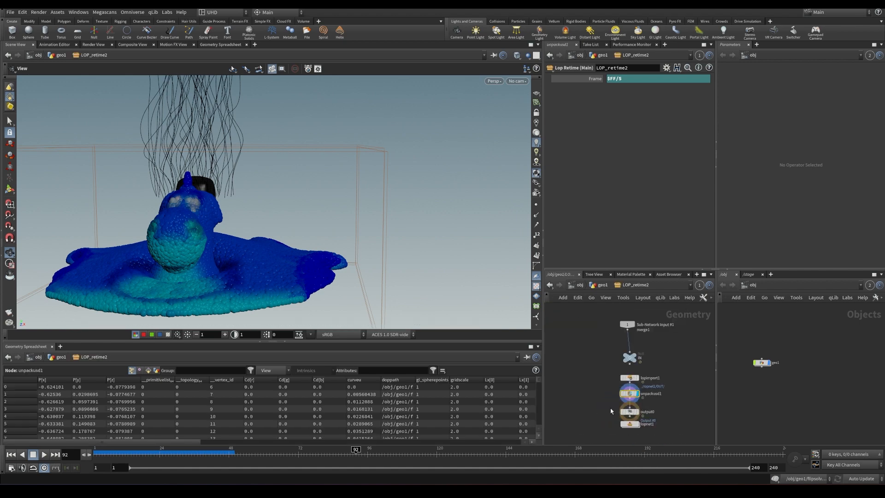
Inspect unpackusd1 and the IN null inside LOP_retime2, then add a Null in geo1.
{"action": "left_click", "coordinate": [629, 393]}
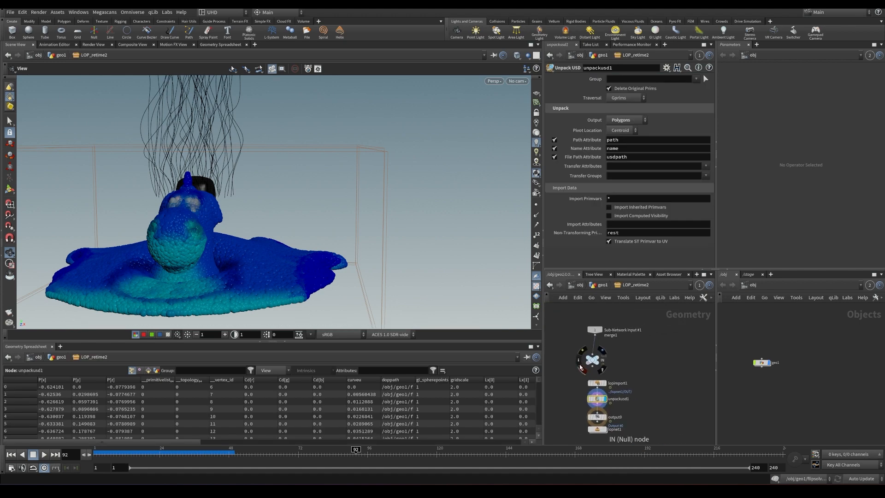
{"action": "left_click", "coordinate": [597, 363]}
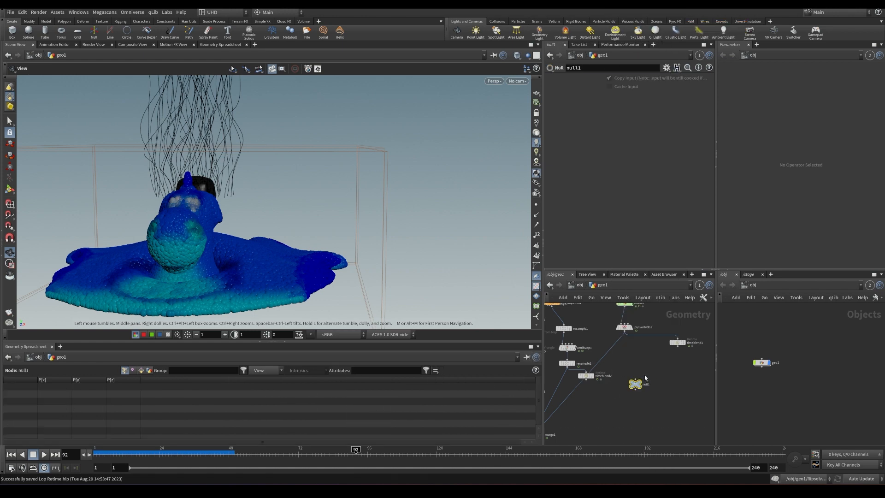
{"action": "left_click", "coordinate": [625, 327]}
{"action": "type", "text": "sop im"}
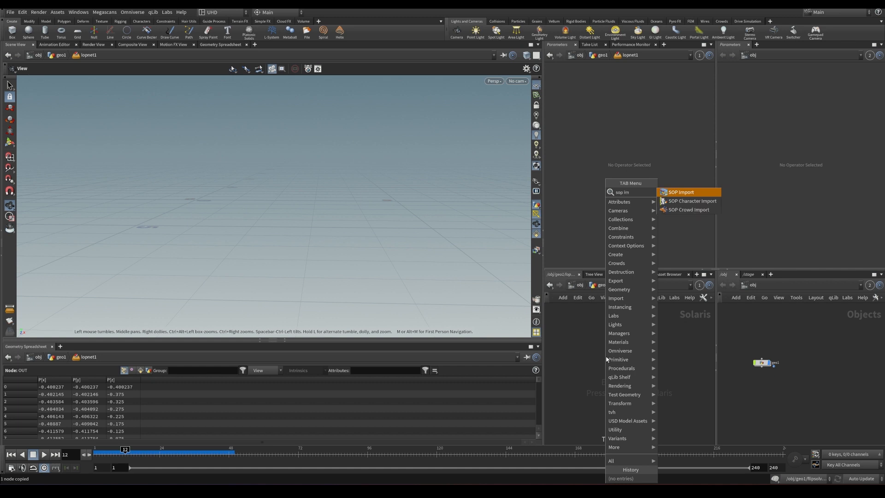
SOP Import /obj/geo1/OUT onto the stage and append a TimeShift with Method By Frame.
{"action": "left_click", "coordinate": [680, 192]}
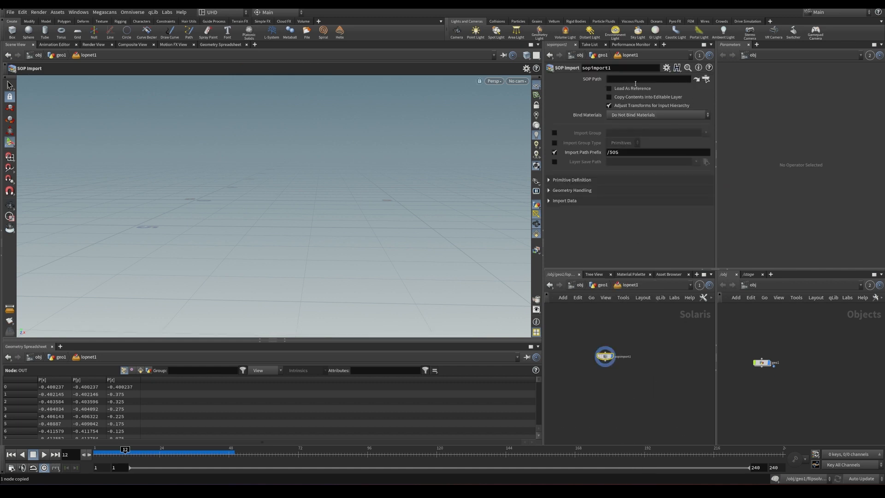
{"action": "type", "text": "/obj/geo1/OUT"}
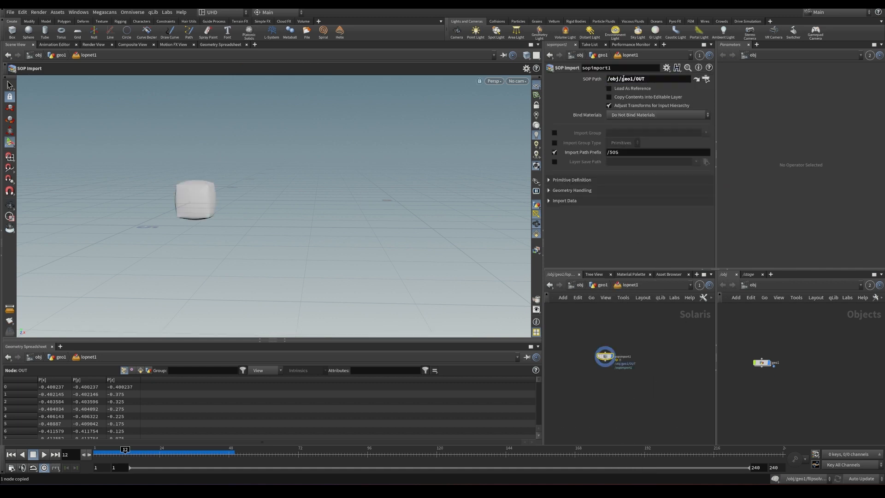
{"action": "left_click_drag", "start_coordinate": [125, 452], "coordinate": [223, 452]}
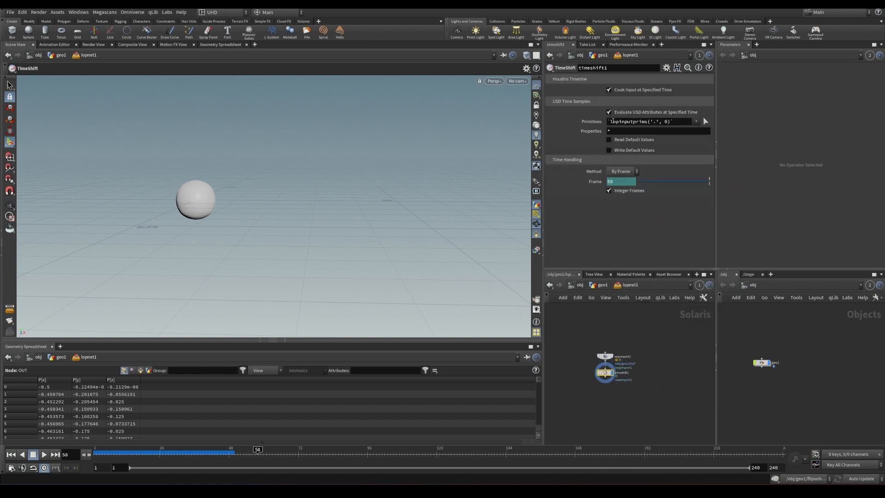
{"action": "left_click", "coordinate": [619, 172]}
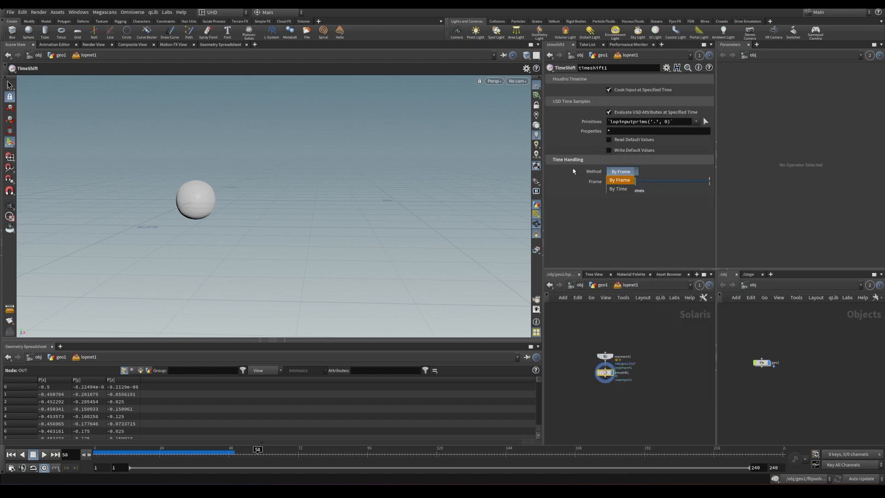
{"action": "left_click", "coordinate": [619, 180]}
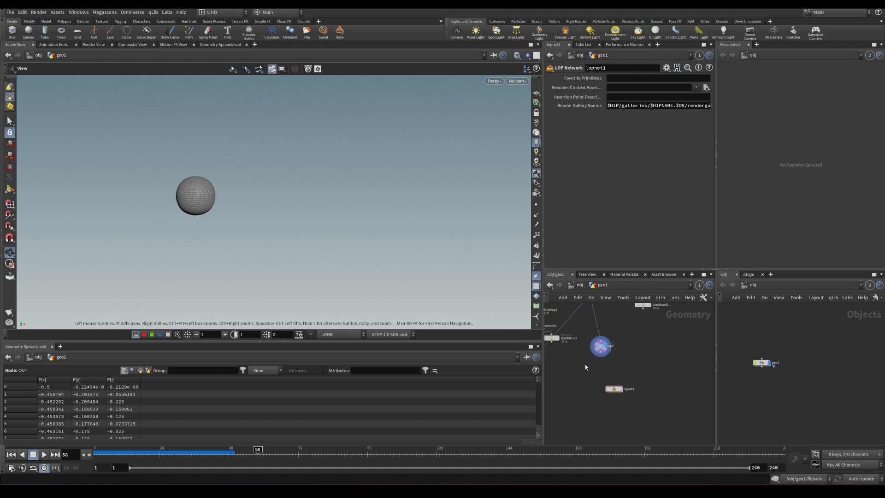
Collapse lopnet1 into a subnet with a custom time parameter set to $FF, and dive inside.
{"action": "left_click", "coordinate": [621, 388]}
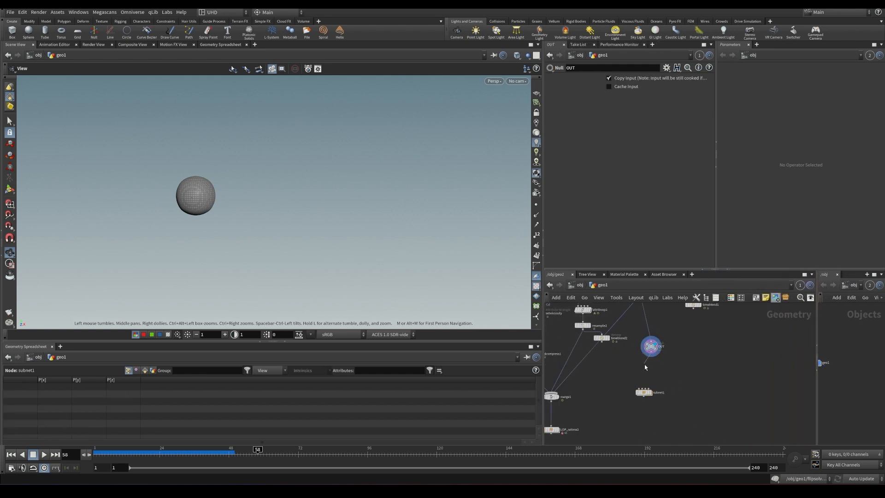
{"action": "left_click", "coordinate": [656, 392]}
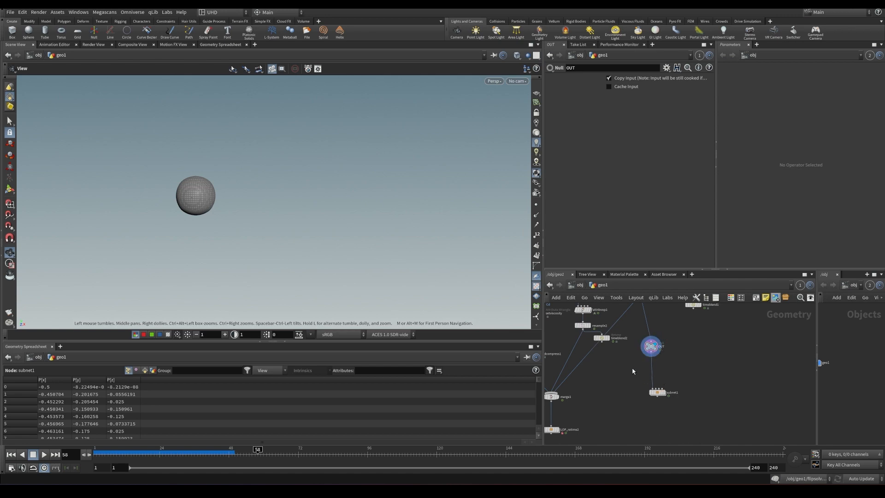
{"action": "left_click", "coordinate": [664, 392]}
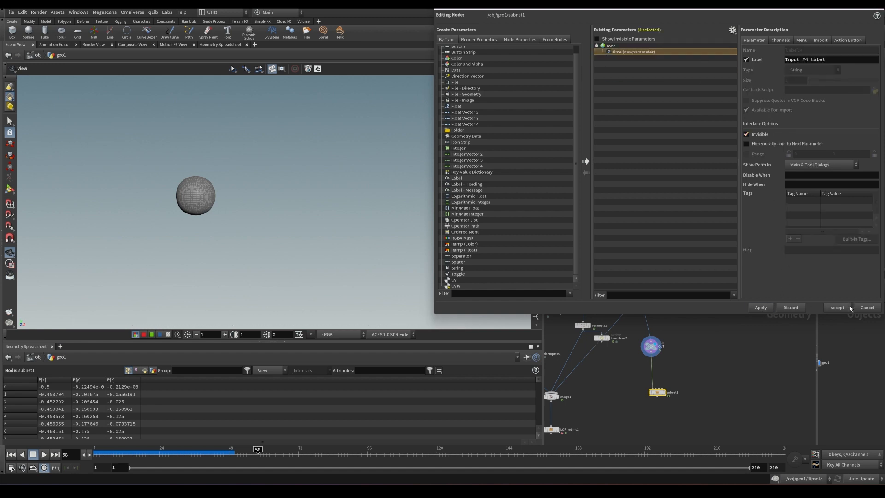
{"action": "left_click", "coordinate": [836, 308]}
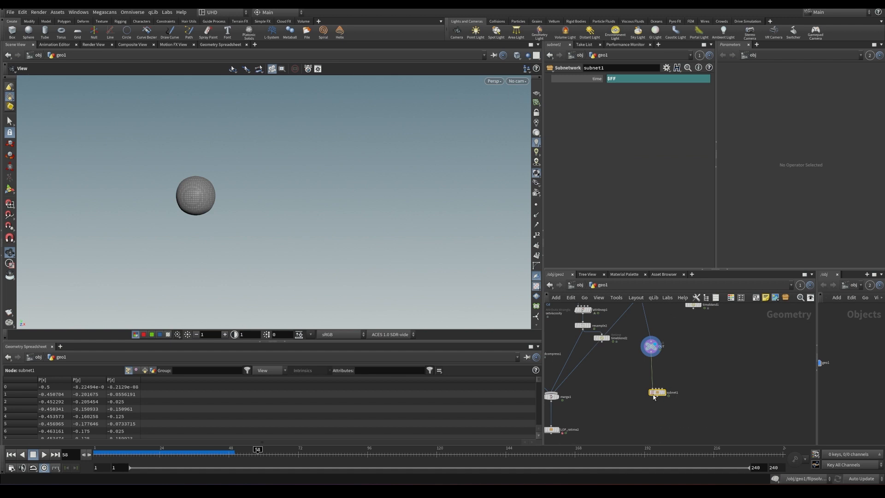
{"action": "double_click", "coordinate": [658, 393]}
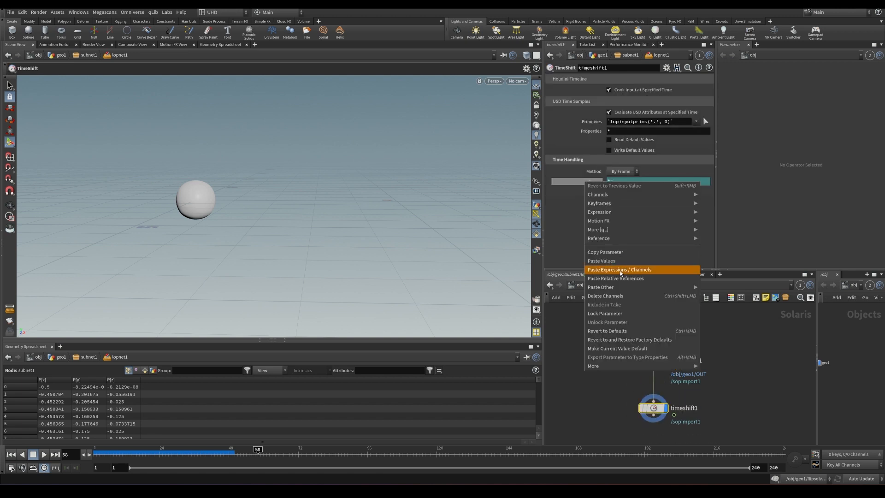
Reference the TimeShift frame to the subnet time, set that to $FF/5, and scrub the slowed morph.
{"action": "left_click", "coordinate": [616, 269]}
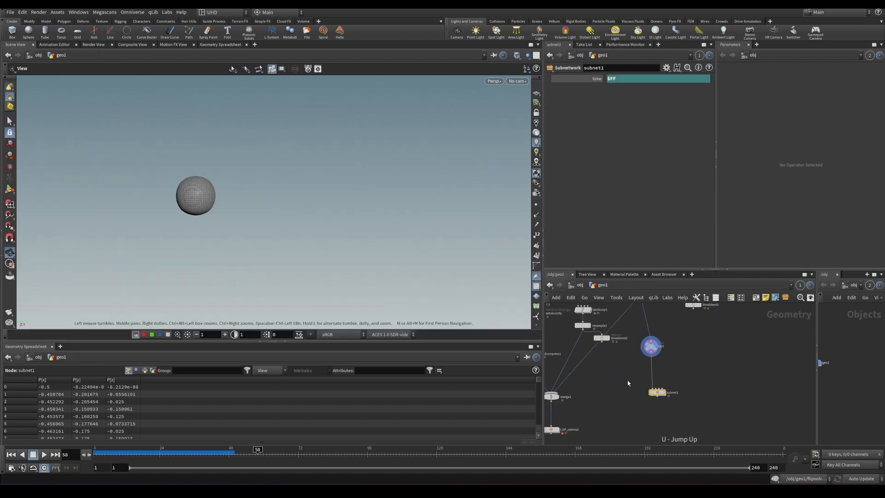
{"action": "left_click", "coordinate": [655, 78]}
{"action": "type", "text": "/5"}
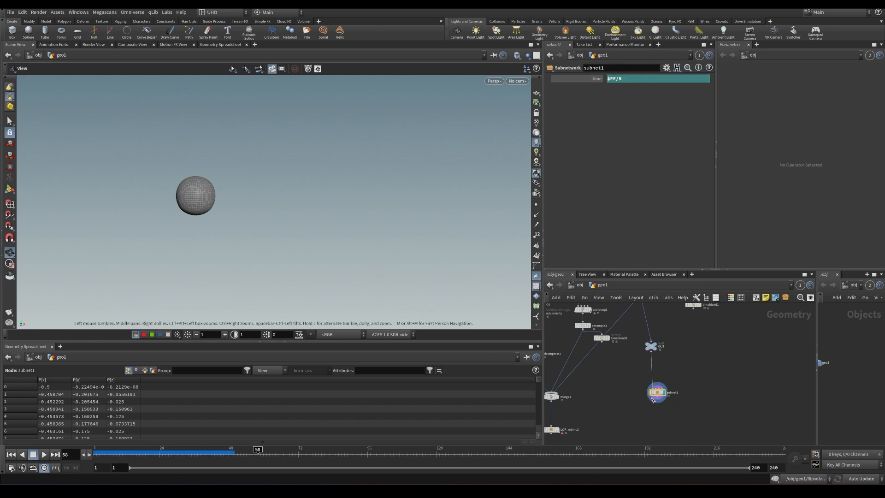
{"action": "double_click", "coordinate": [656, 391]}
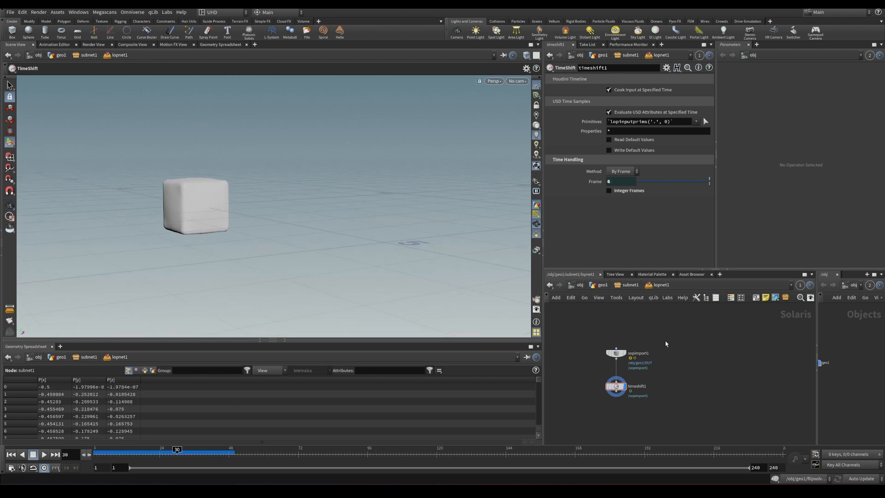
{"action": "left_click", "coordinate": [615, 352]}
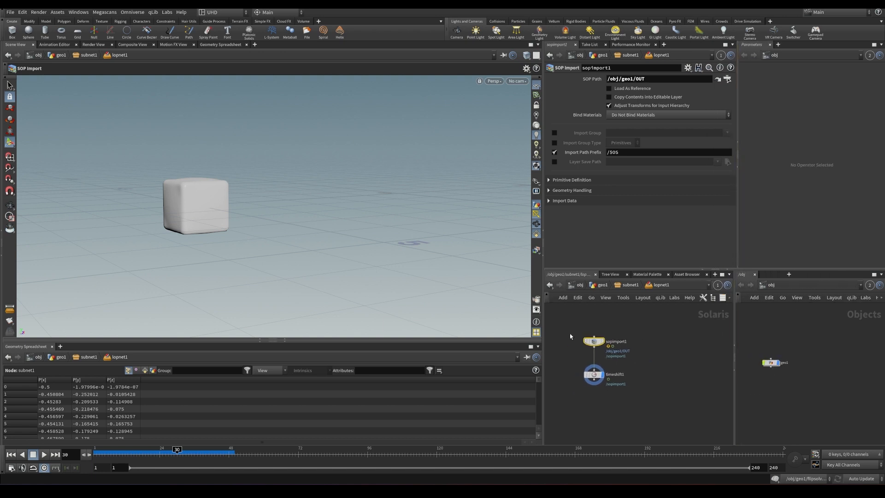
{"action": "left_click_drag", "start_coordinate": [177, 449], "coordinate": [321, 449]}
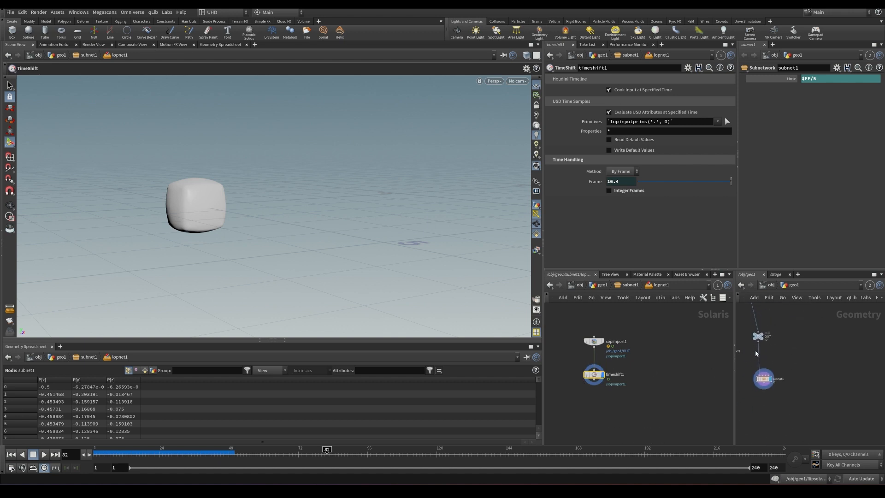
{"action": "mouse_move", "coordinate": [611, 286]}
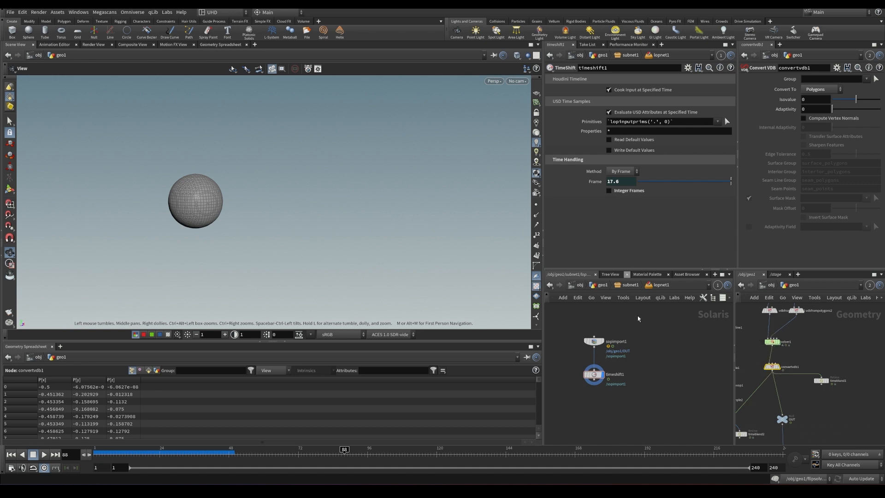
{"action": "mouse_move", "coordinate": [619, 382]}
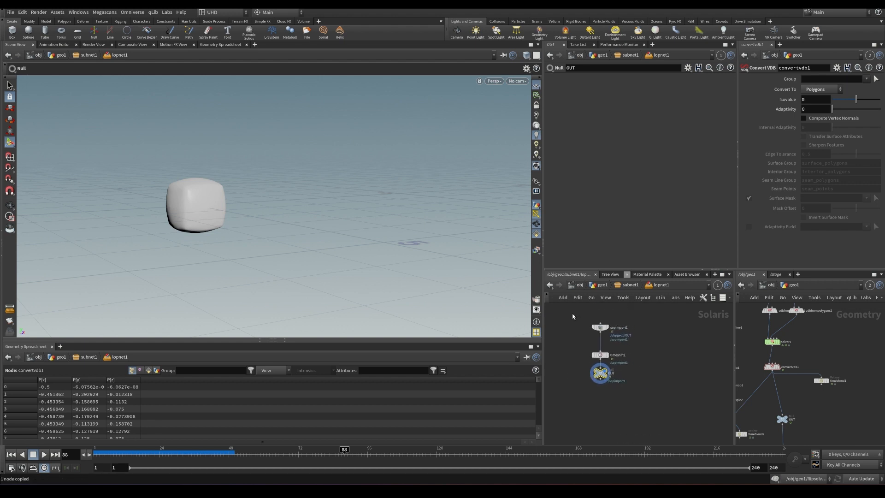
Dive back into lopnet1 and toggle Load As Reference on sopimport1.
{"action": "key", "text": "tab"}
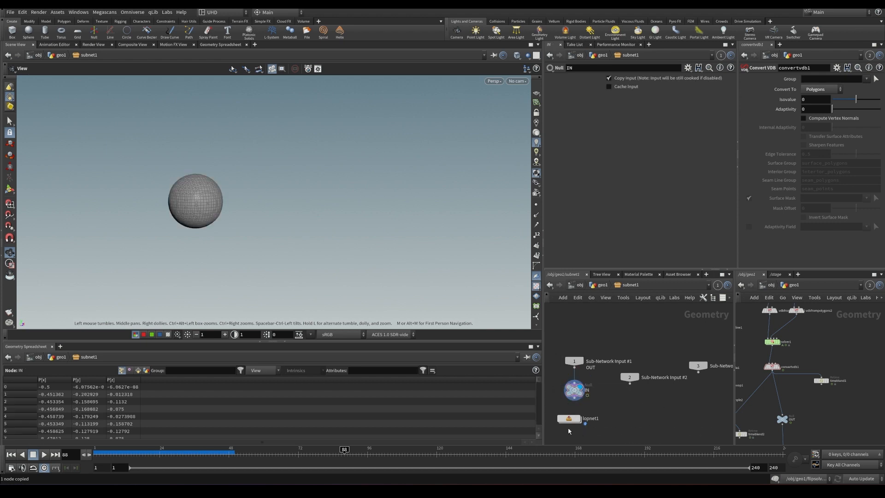
{"action": "double_click", "coordinate": [569, 419]}
{"action": "type", "text": "../../"}
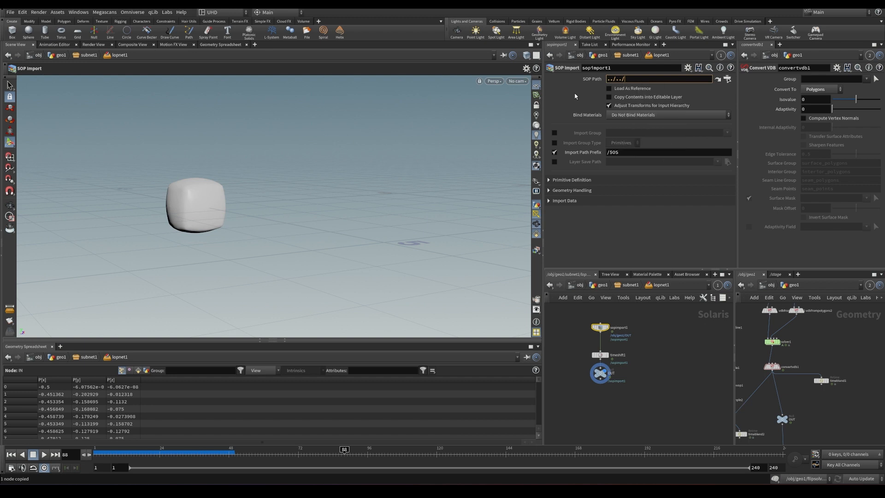
{"action": "left_click", "coordinate": [609, 89]}
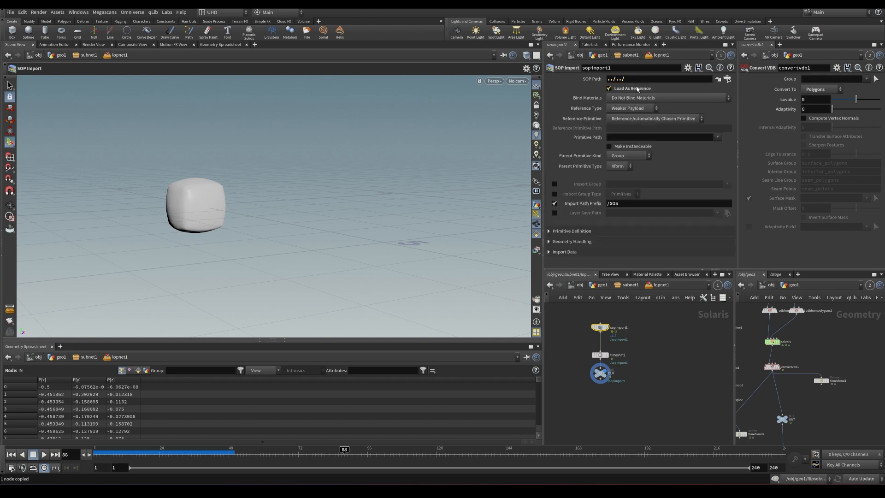
{"action": "left_click", "coordinate": [609, 89]}
{"action": "type", "text": "../lo"}
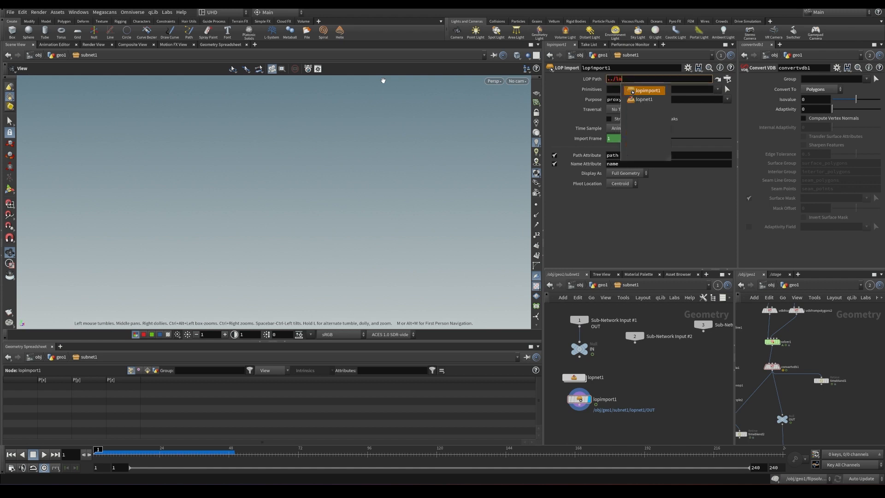
Set lopimport1's LOP Path to ../lopnet1/OUT with render purpose and scrub the cube animation.
{"action": "left_click", "coordinate": [647, 90]}
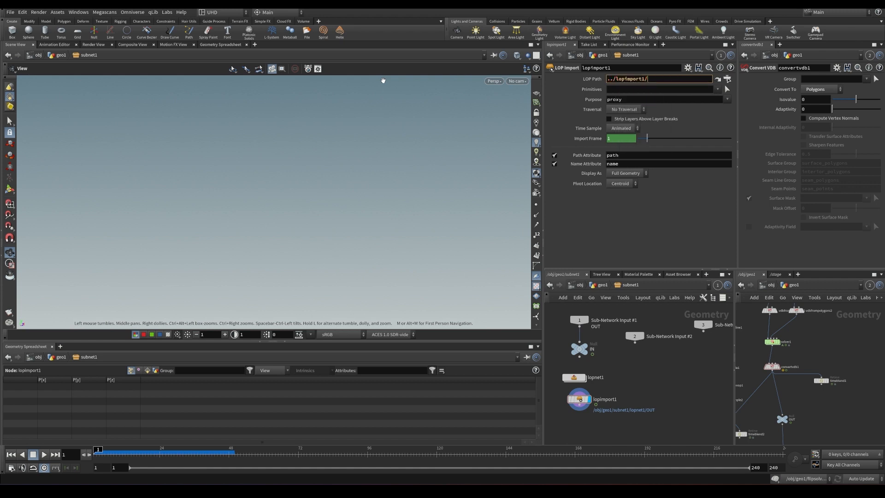
{"action": "type", "text": "0"}
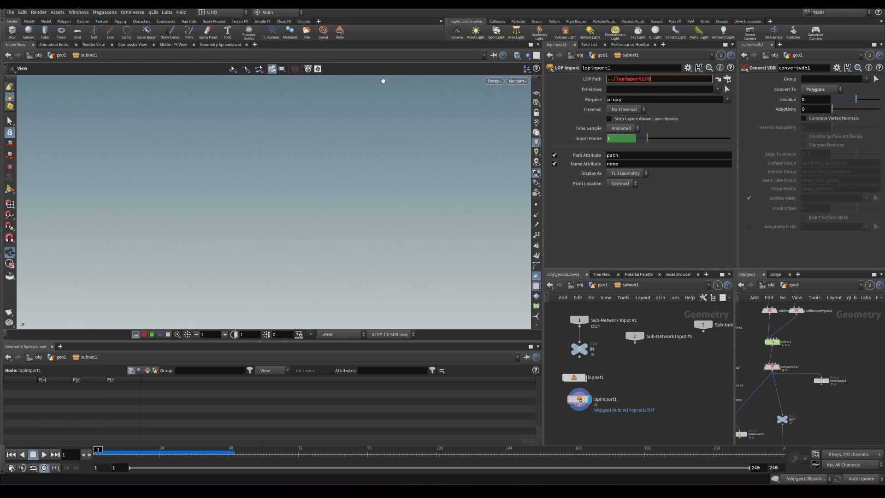
{"action": "type", "text": "/"}
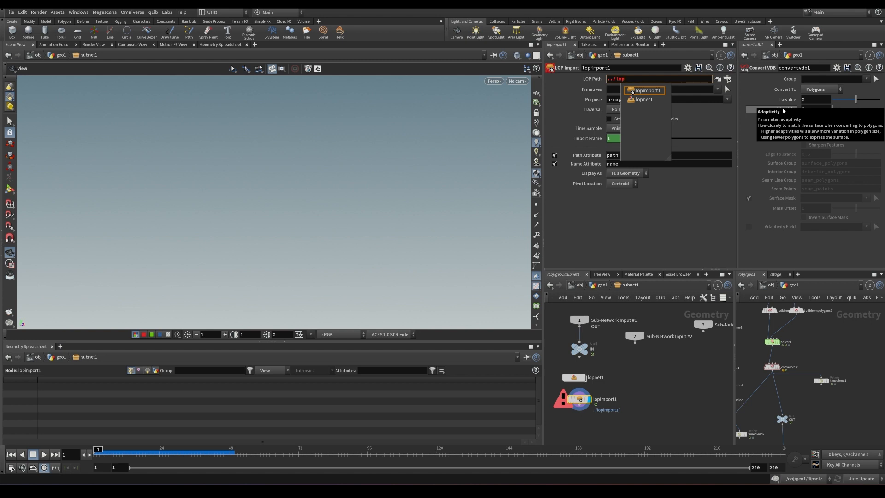
{"action": "left_click", "coordinate": [646, 90]}
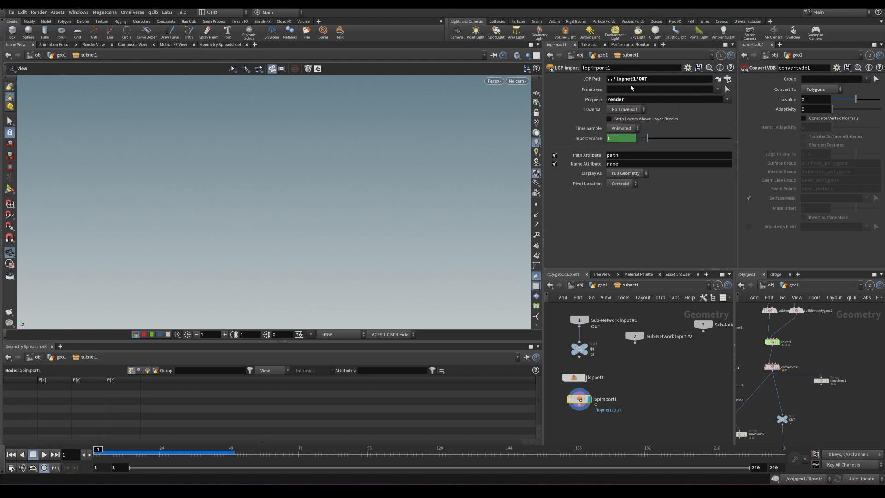
{"action": "left_click", "coordinate": [654, 90]}
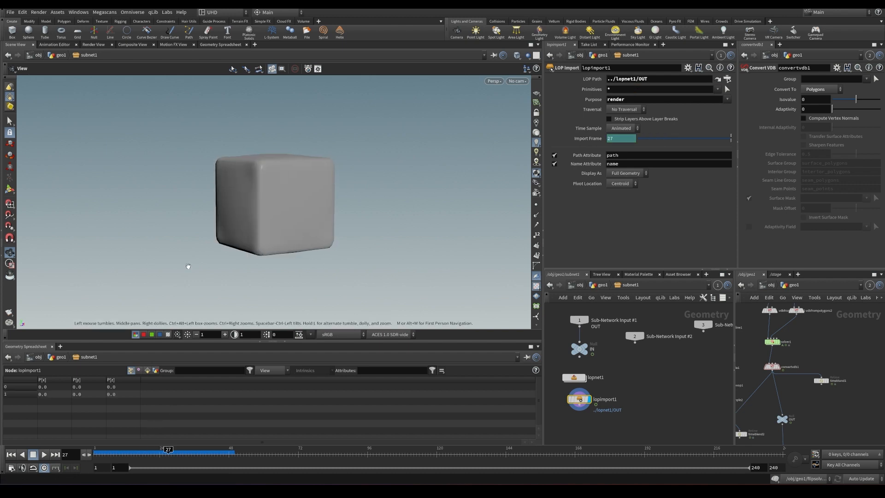
{"action": "left_click_drag", "start_coordinate": [167, 450], "coordinate": [197, 450]}
{"action": "type", "text": "unpac"}
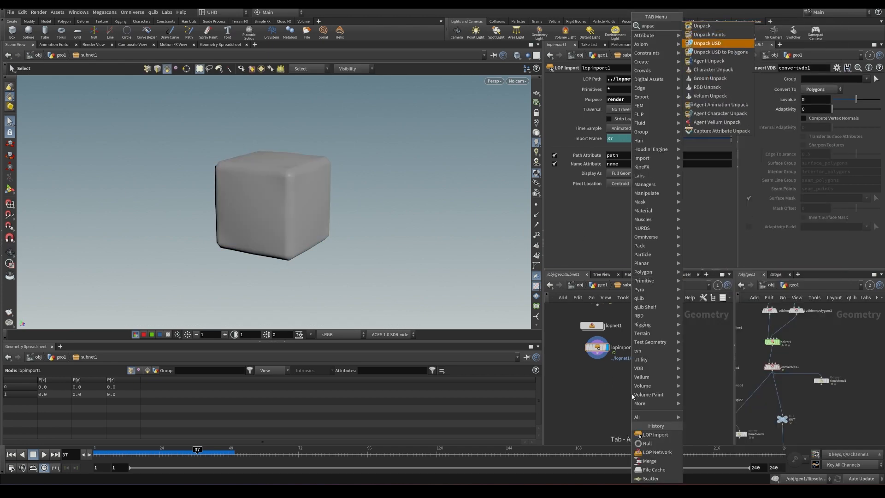
Add an Unpack USD node after the LOP Import inside the subnet.
{"action": "left_click", "coordinate": [707, 43]}
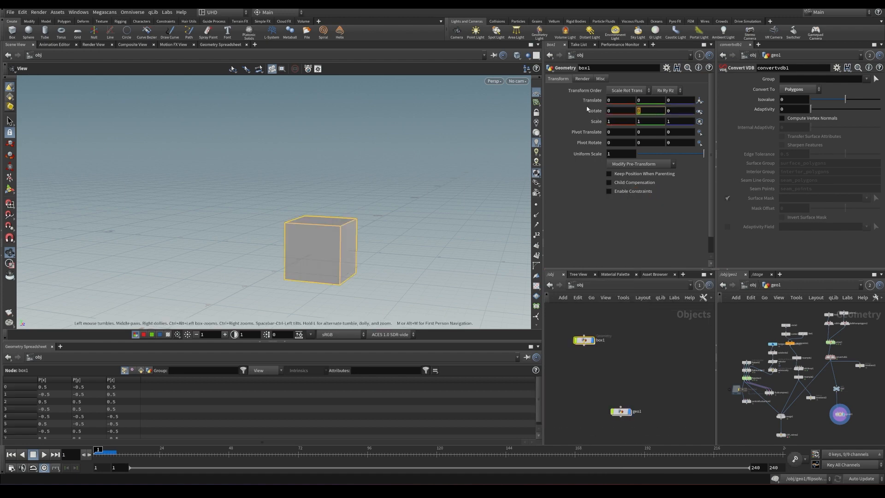
At frame 60 key box1's Rotate Y at 773.
{"action": "left_click", "coordinate": [649, 110]}
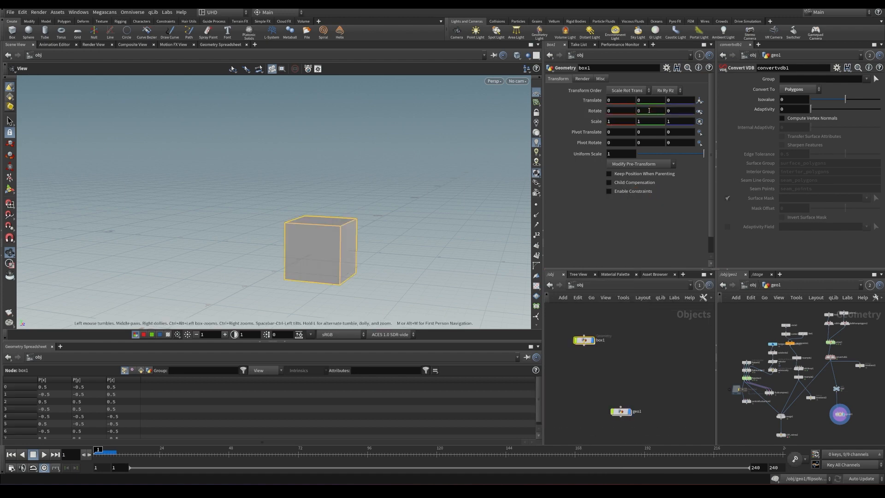
{"action": "left_click_drag", "start_coordinate": [99, 452], "coordinate": [288, 451]}
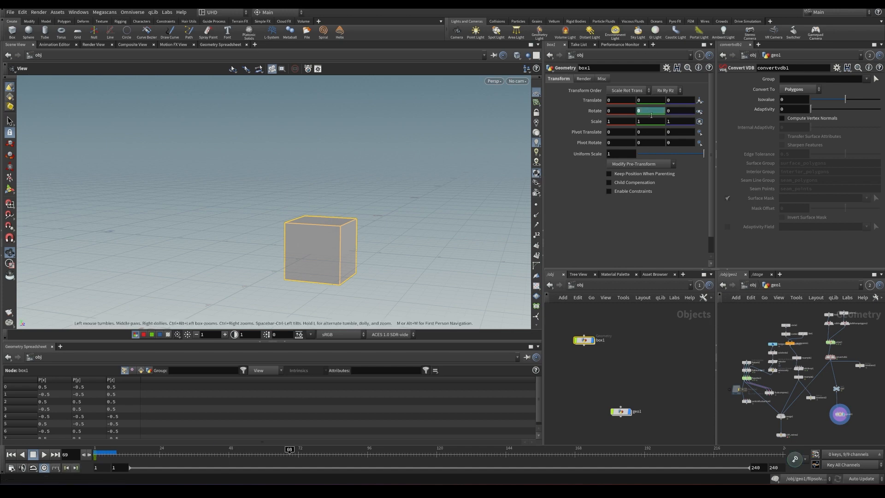
{"action": "type", "text": "773"}
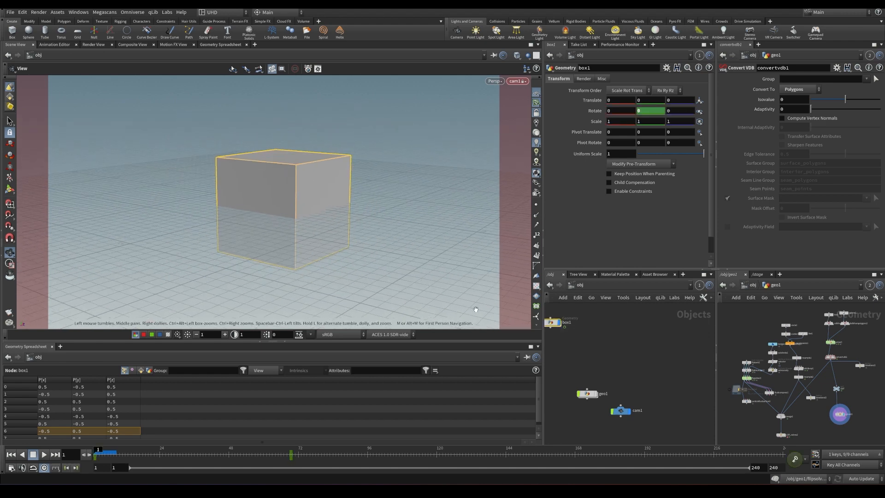
Create null1 and wire it in as cam1's parent so the camera orbits with it.
{"action": "key", "text": "Tab"}
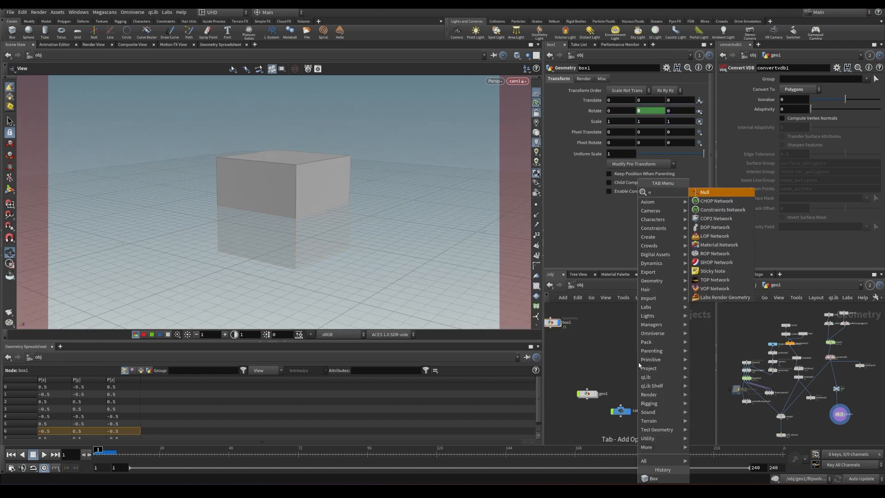
{"action": "left_click", "coordinate": [703, 192]}
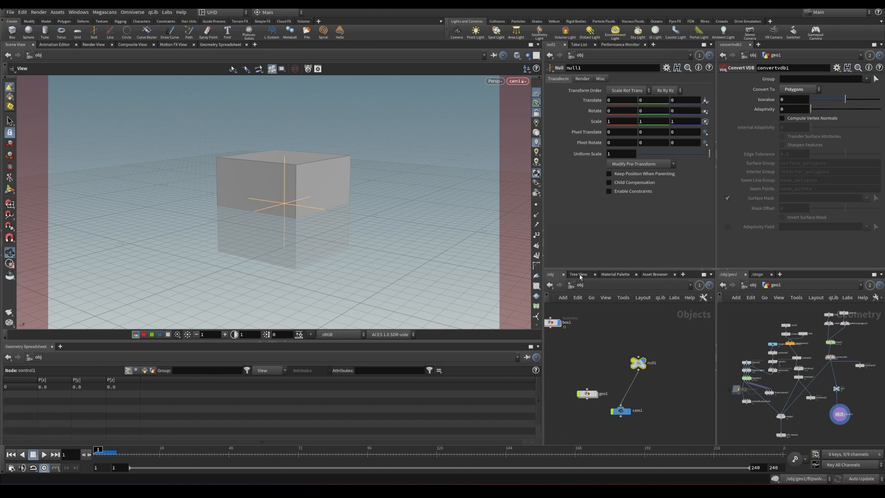
{"action": "left_click", "coordinate": [616, 100]}
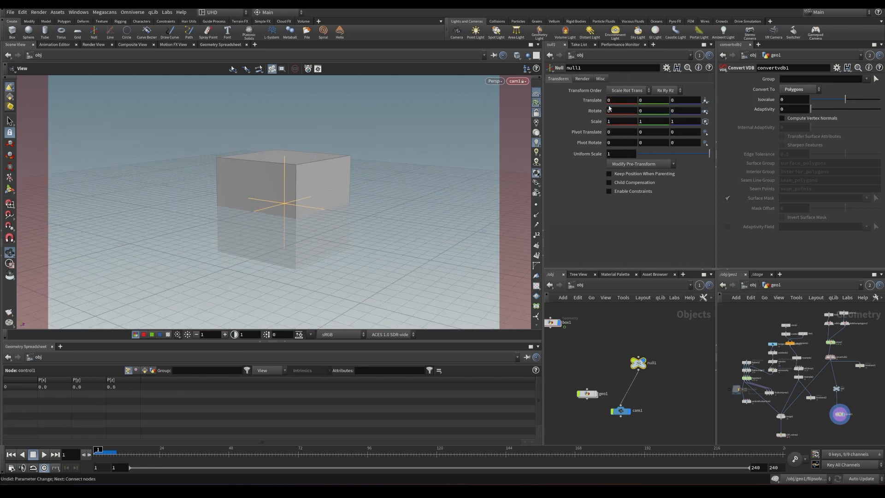
{"action": "left_click_drag", "start_coordinate": [98, 452], "coordinate": [306, 451]}
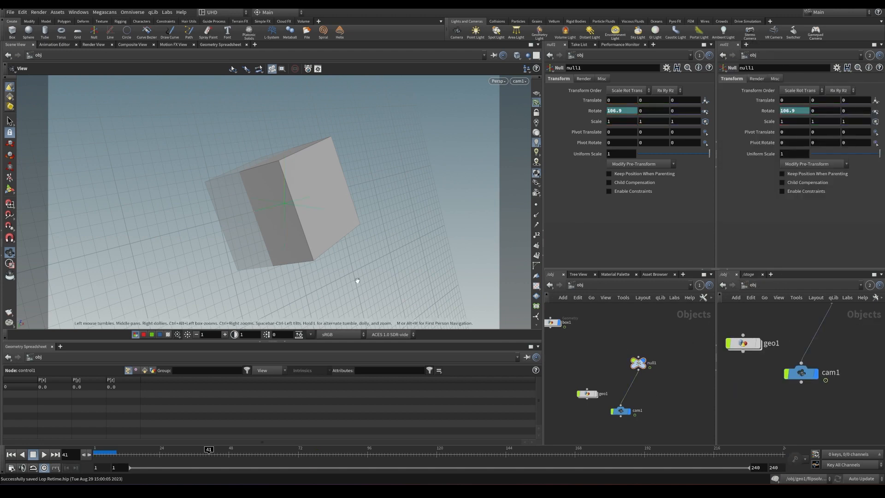
{"action": "mouse_move", "coordinate": [516, 110]}
{"action": "type", "text": "scene"}
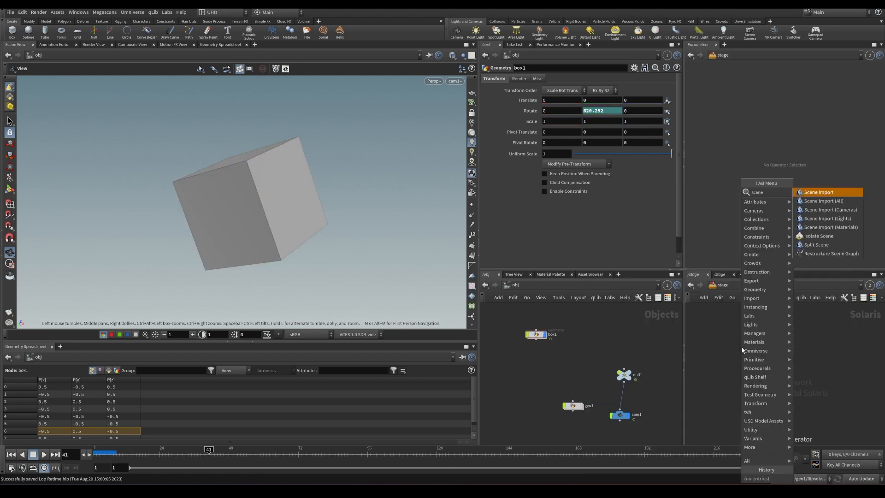
Add a Scene Import (All) node pulling the /obj box and cam1 into /stage.
{"action": "left_click", "coordinate": [818, 191]}
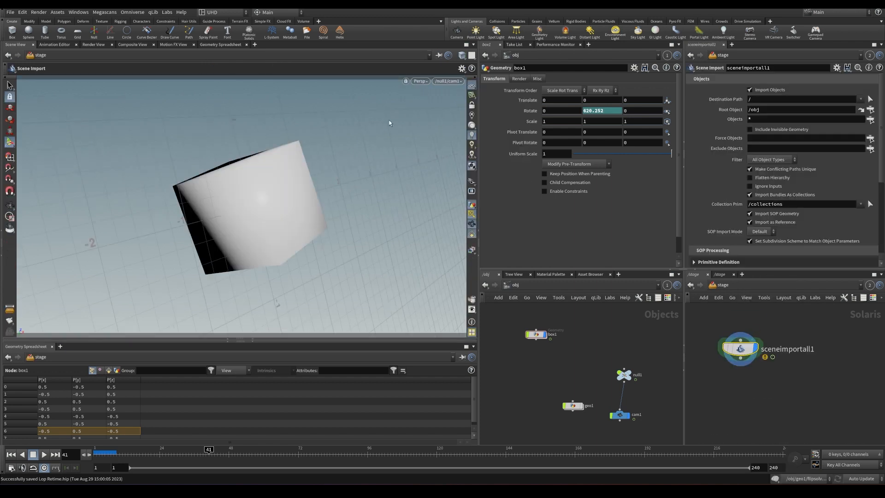
{"action": "left_click", "coordinate": [44, 453]}
{"action": "type", "text": "tim"}
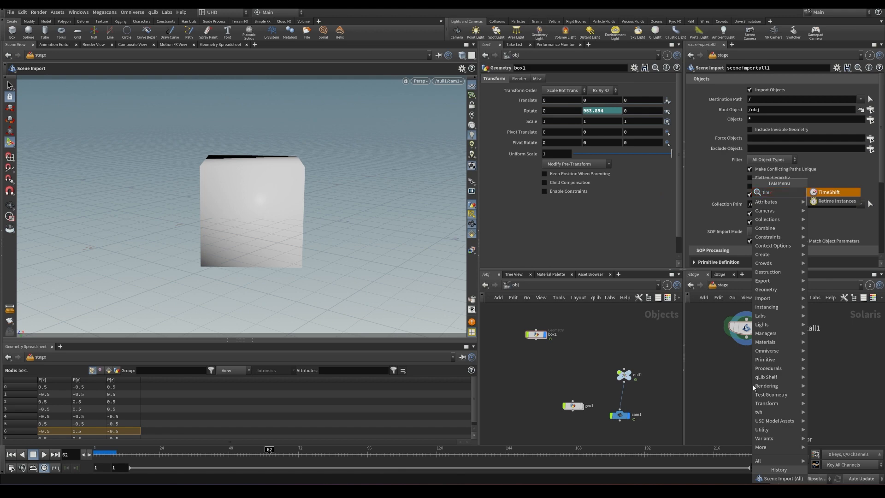
Add a TimeShift after sceneimportall1 with Frame set to $FF/10.
{"action": "left_click", "coordinate": [828, 192]}
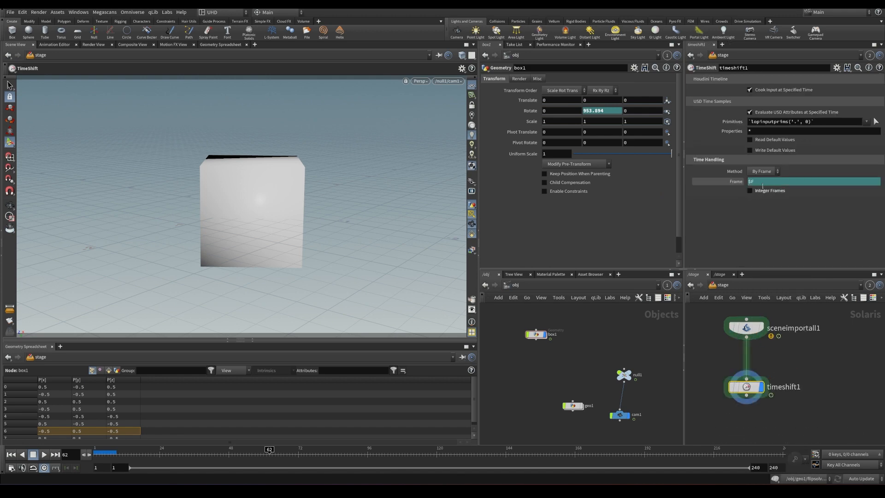
{"action": "type", "text": "$FF/10"}
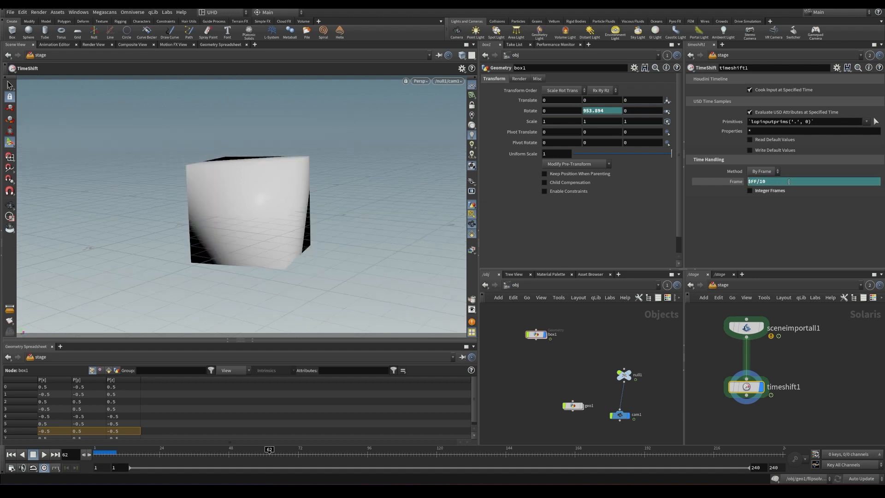
{"action": "left_click", "coordinate": [44, 455]}
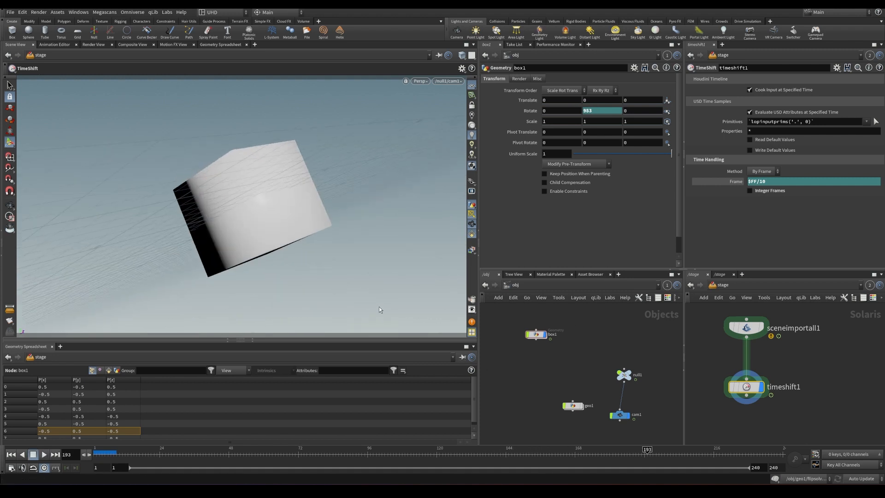
Scrub the timeline back and forth to check the slowed box and camera.
{"action": "left_click_drag", "start_coordinate": [646, 449], "coordinate": [260, 448]}
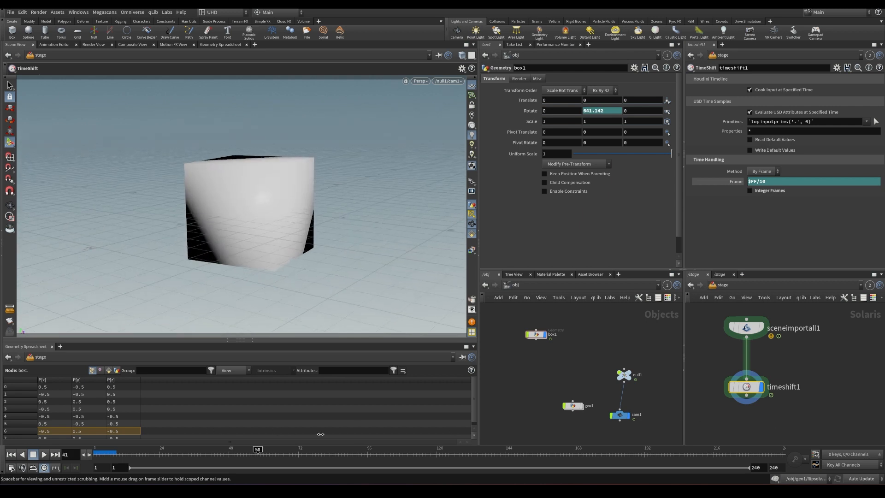
{"action": "left_click_drag", "start_coordinate": [258, 449], "coordinate": [765, 449]}
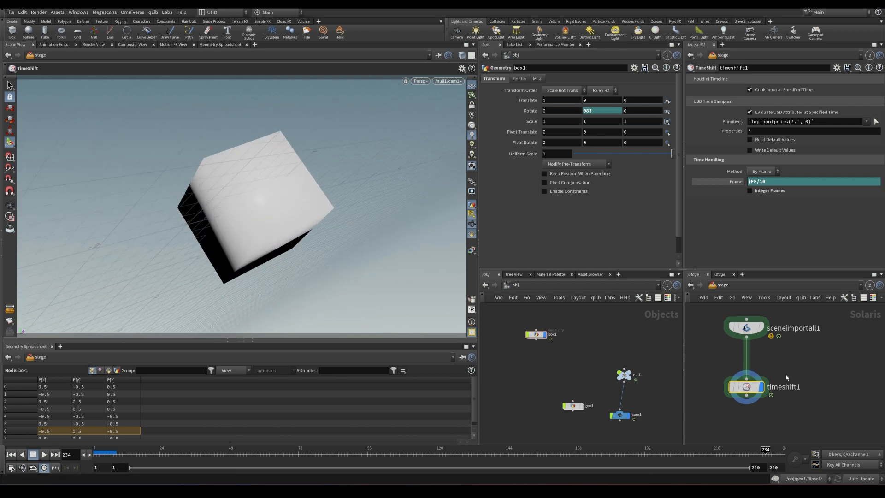